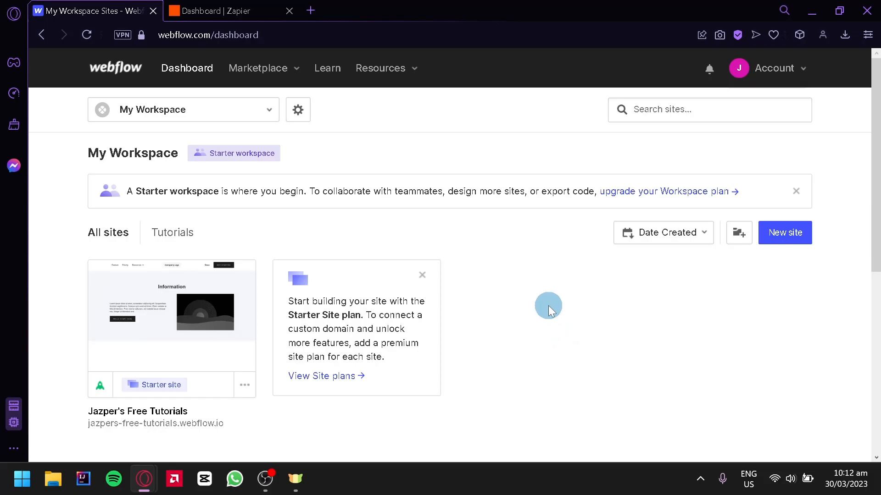
pyautogui.moveTo(544, 305)
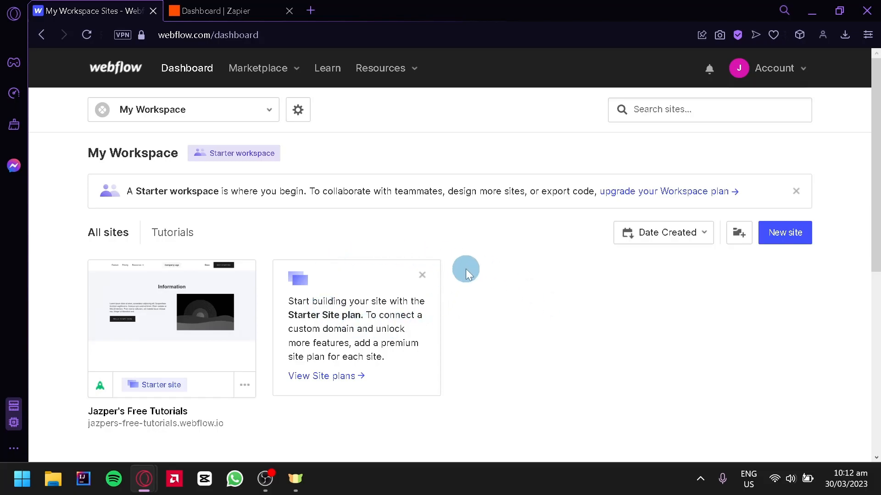
pyautogui.moveTo(468, 275)
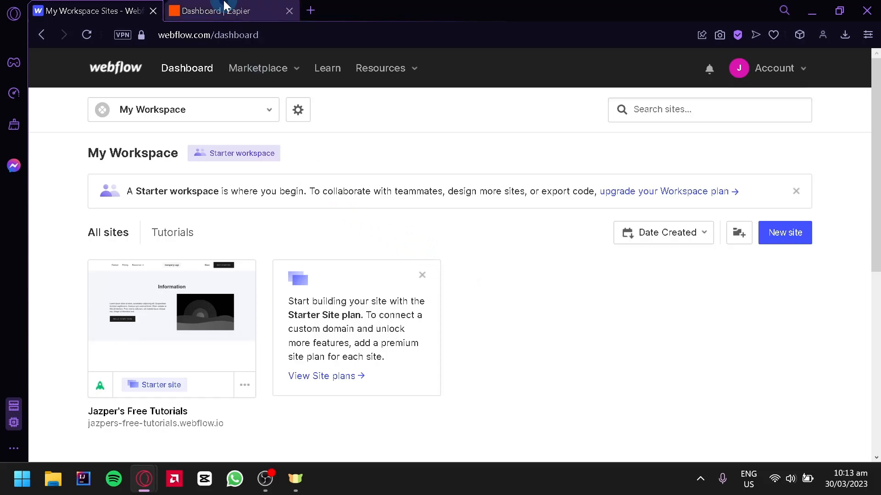
# - Switch the browser to the Zapier dashboard listing the recent untitled Zaps
pyautogui.click(229, 11)
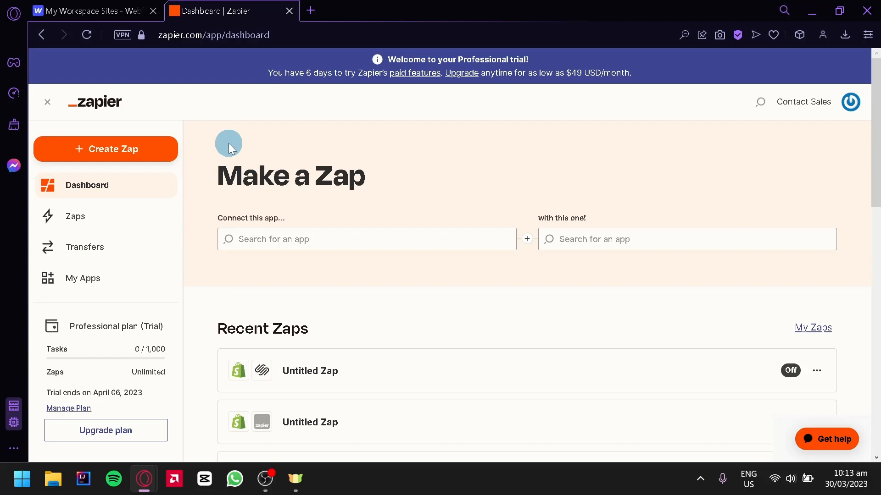
pyautogui.moveTo(109, 153)
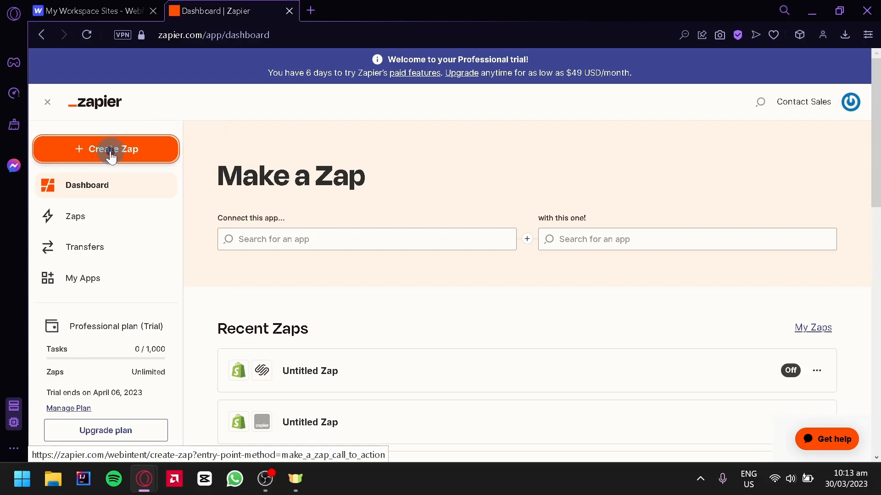
# - Create a new Zap with Webflow as the trigger app and Form Submission as its event
pyautogui.click(105, 150)
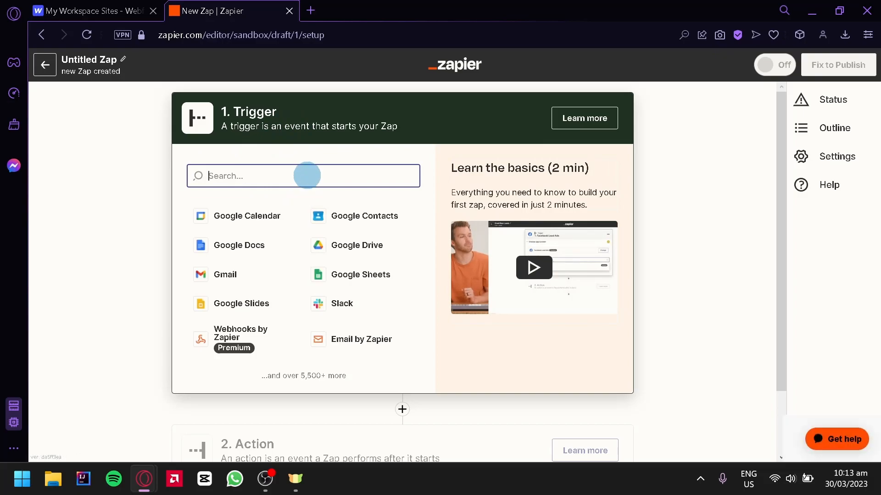
pyautogui.write('webflow')
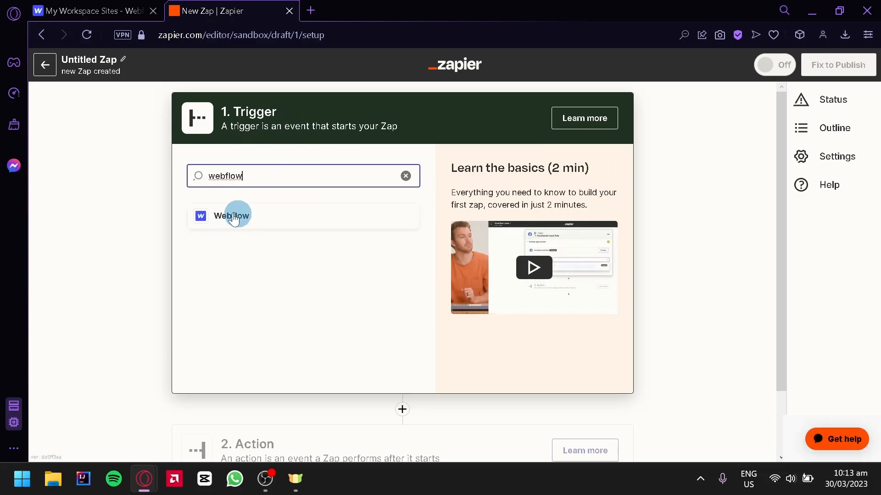
pyautogui.click(230, 215)
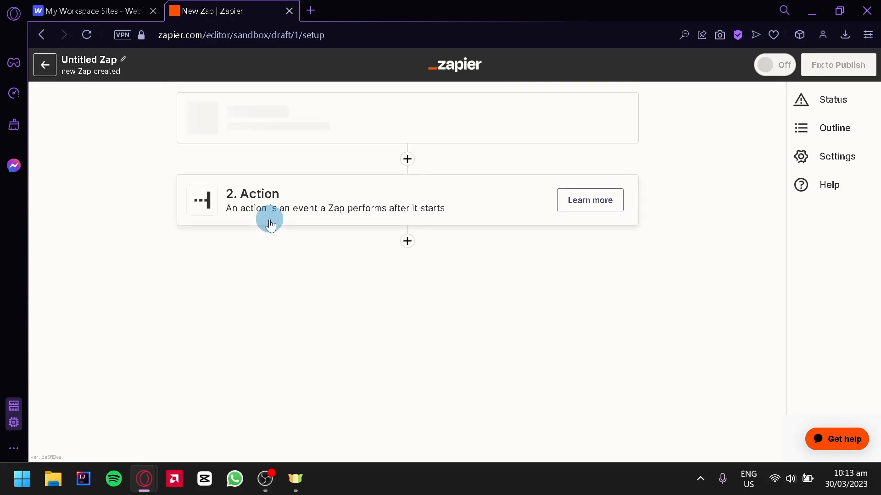
pyautogui.click(401, 231)
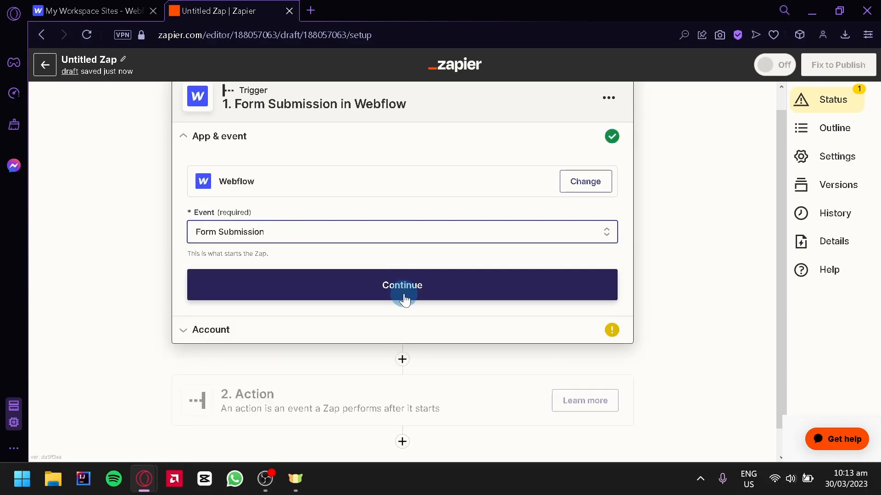
# - Continue past the trigger's App & event section to the Webflow account step
pyautogui.click(402, 284)
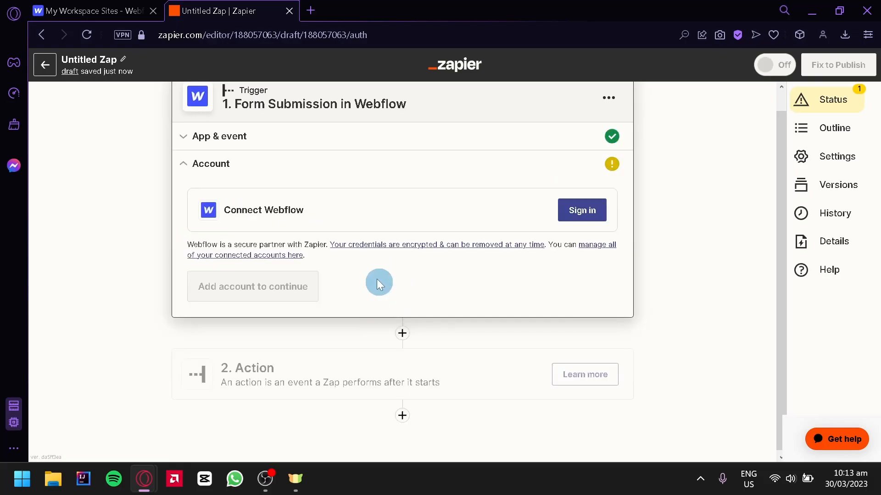
pyautogui.moveTo(339, 166)
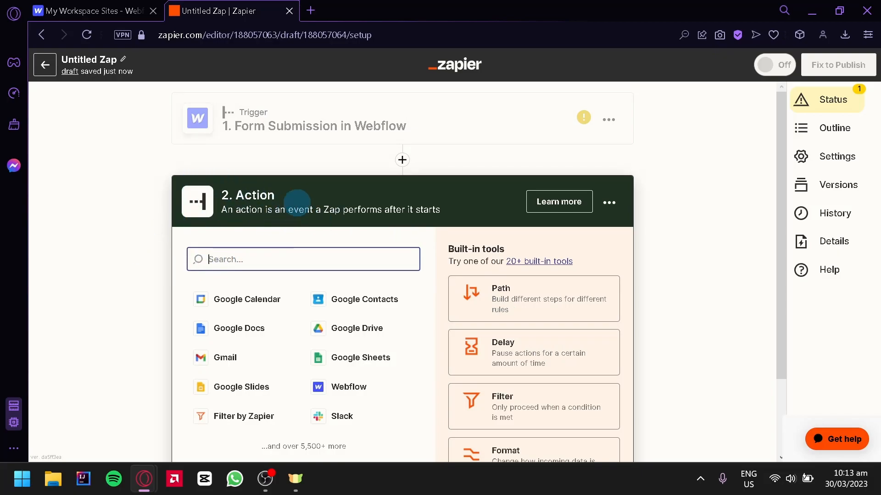
# - Set the action step to Stripe with the Create Customer event and continue to account setup
pyautogui.write('s')
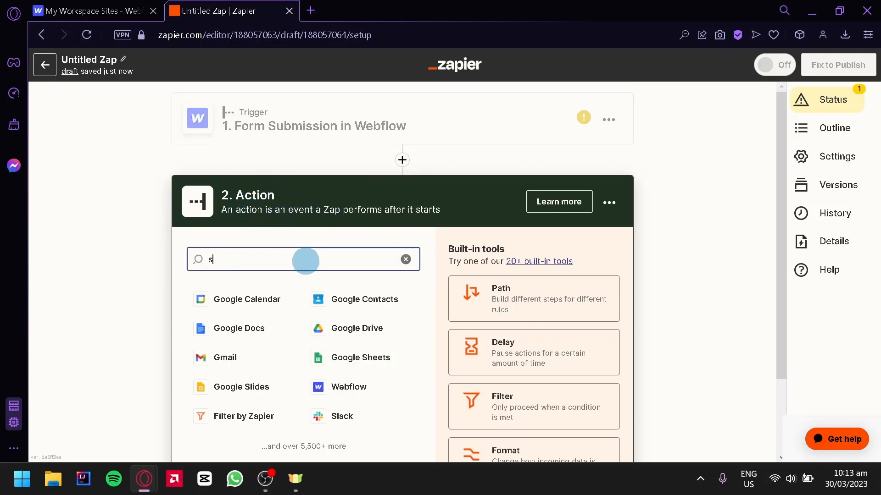
pyautogui.write('ripe')
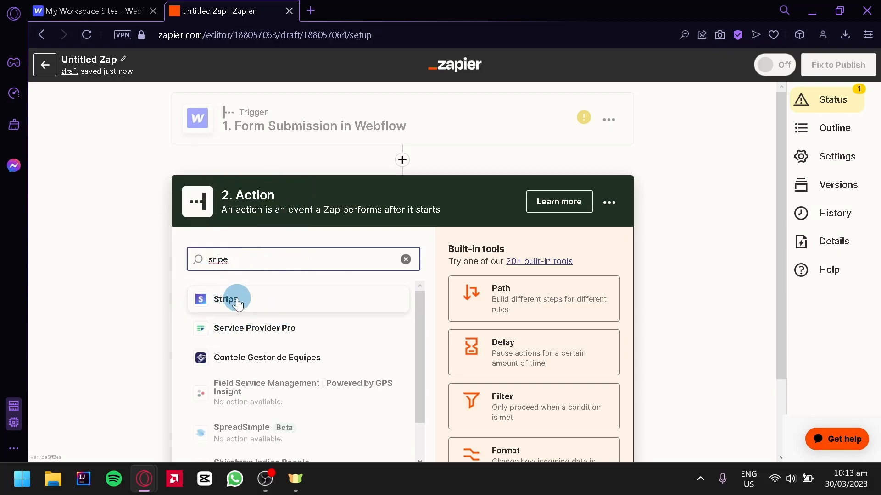
pyautogui.click(225, 299)
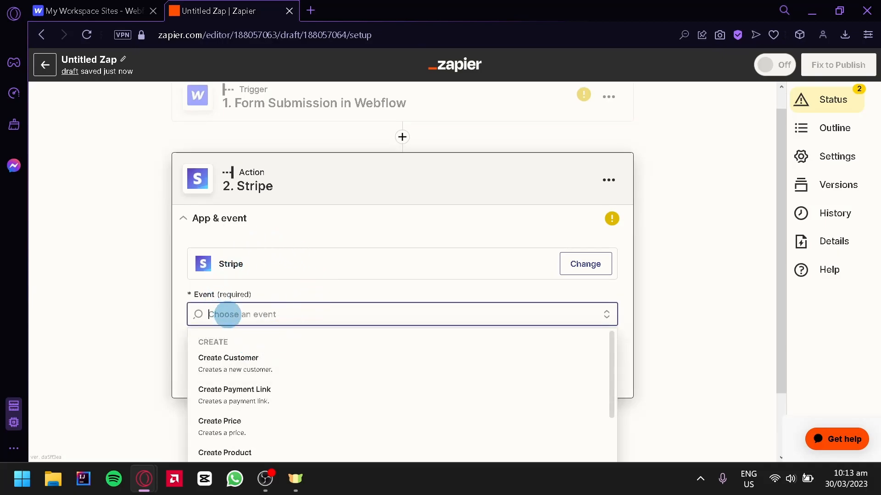
pyautogui.scroll(-3)
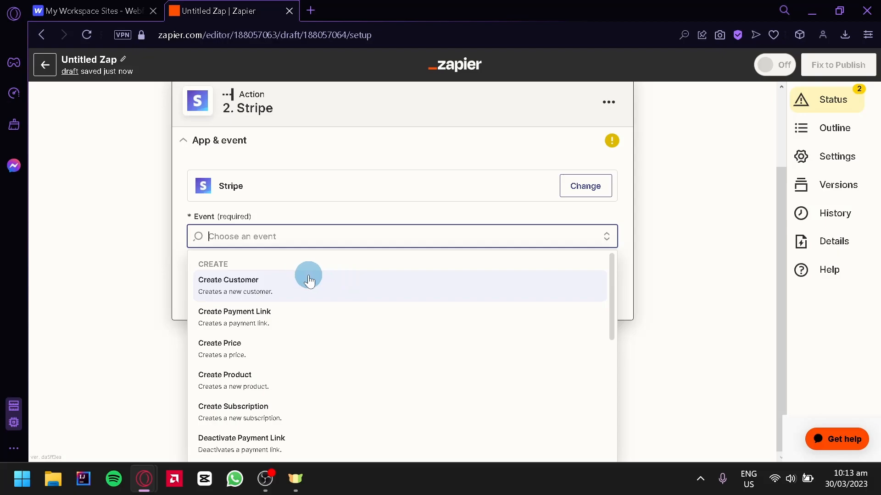
pyautogui.click(228, 279)
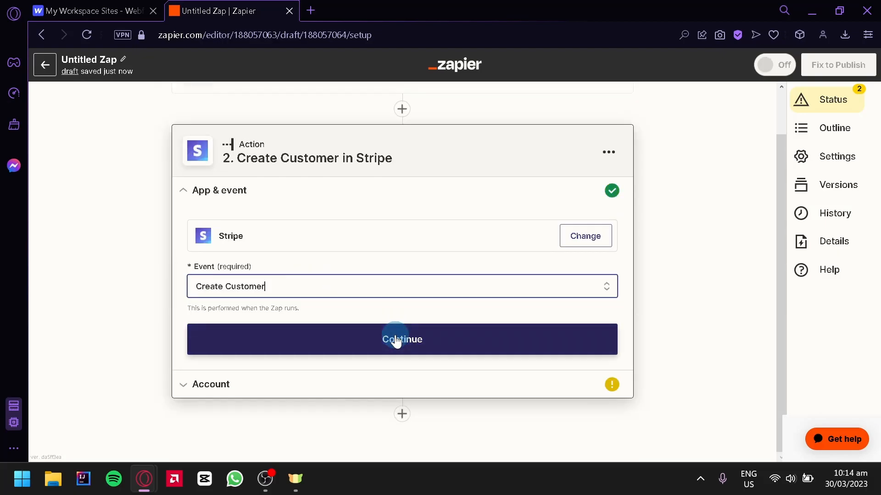
pyautogui.click(401, 338)
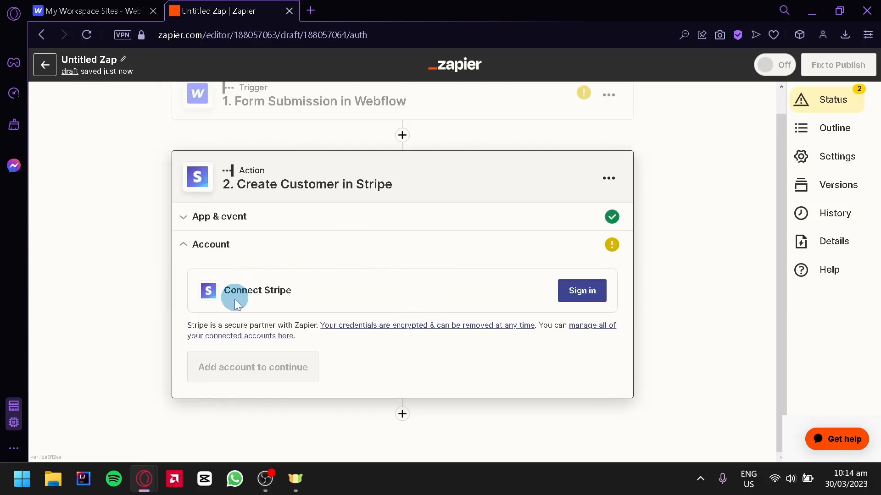